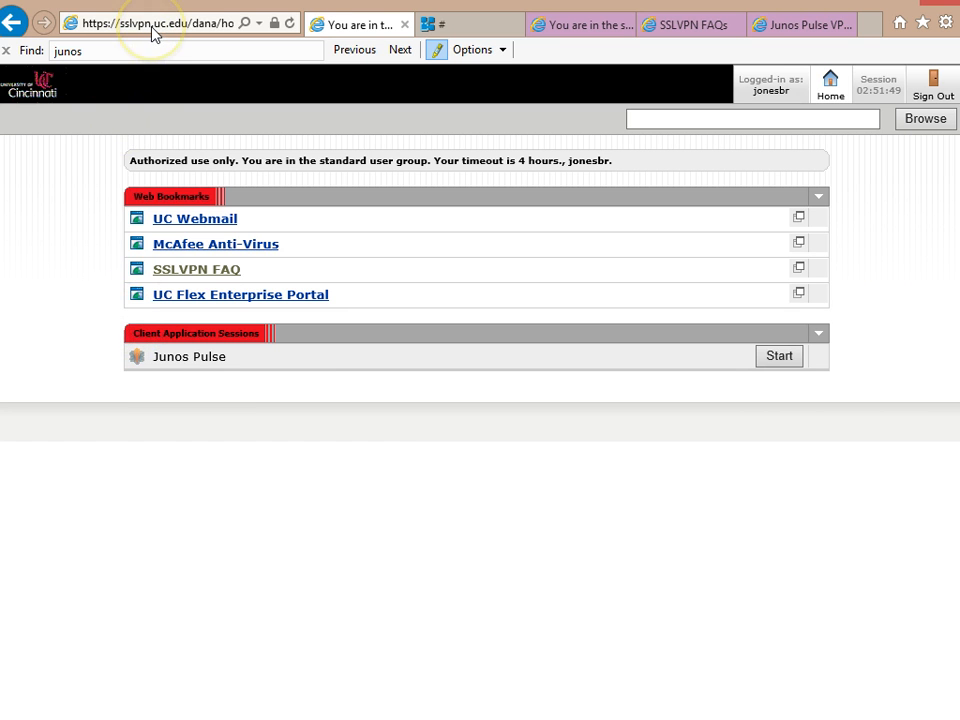
mouse_move(150, 43)
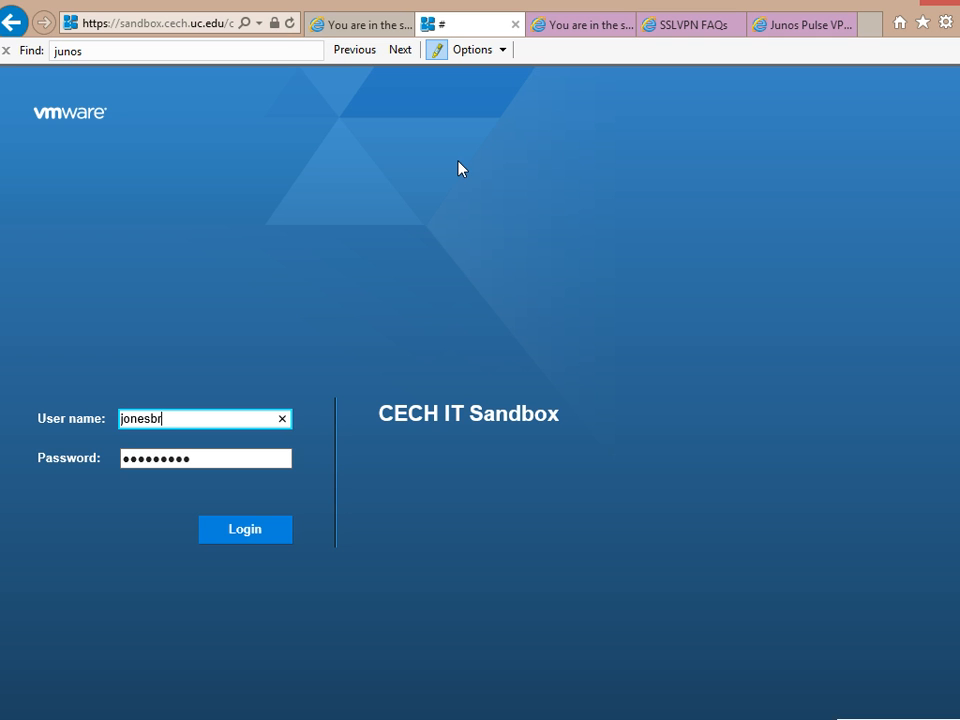
Step: Sign in to the CECH IT Sandbox and land on the IT4045-001 Home page
left_click(245, 529)
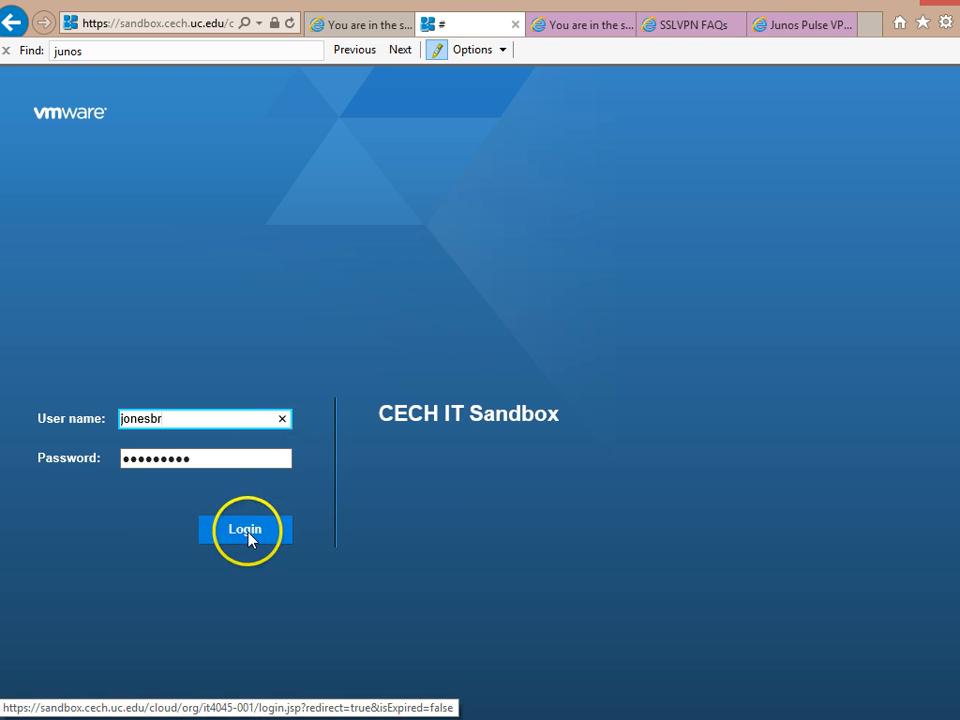
left_click(245, 529)
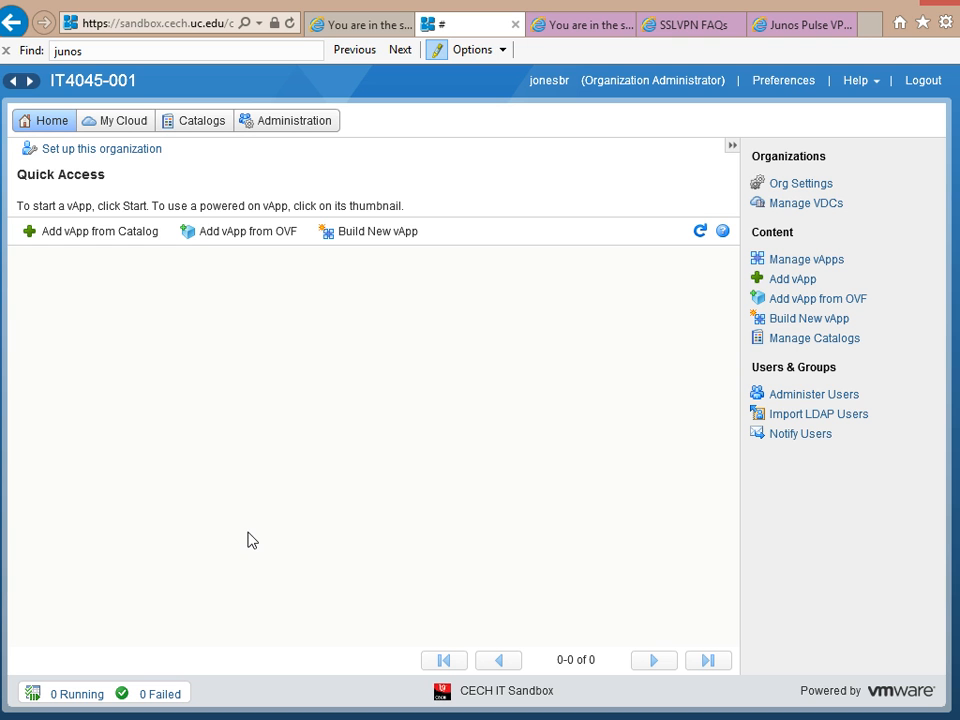
Step: Confirm the My Cloud vApps list is empty, then go to Catalogs
left_click(124, 120)
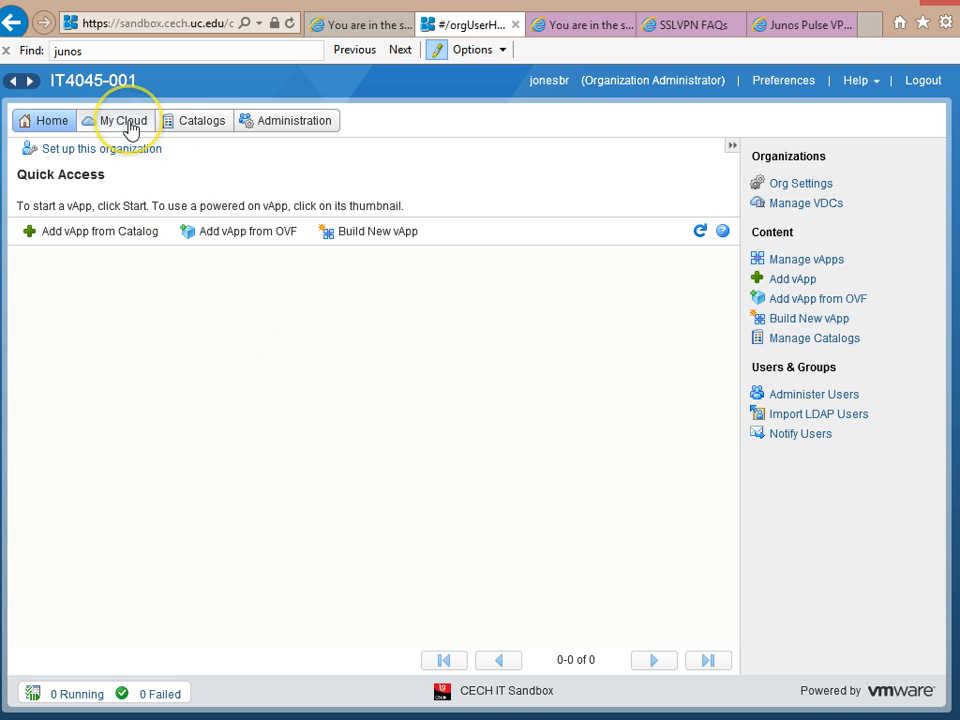
left_click(122, 120)
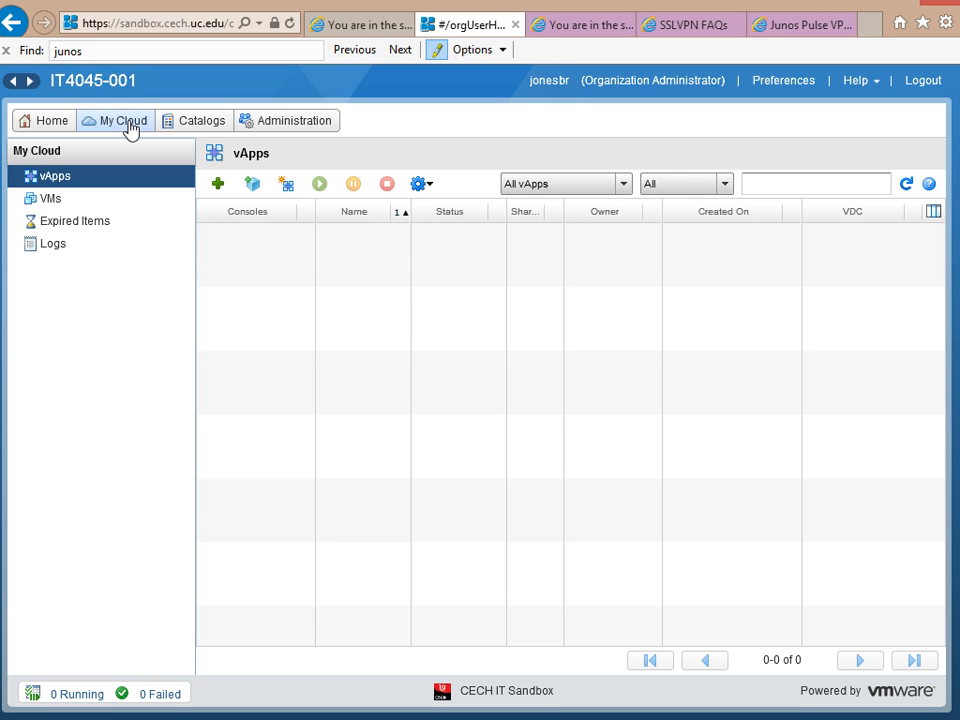
left_click(201, 120)
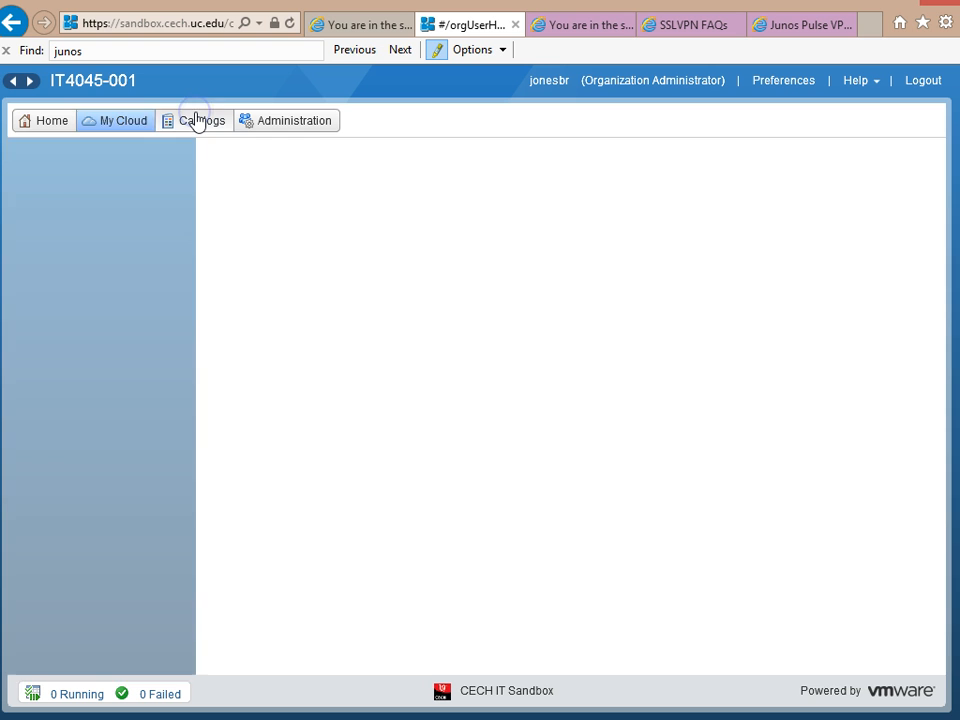
Step: Show the catalog's vApp templates and bring up vApp_username_Windows7's Add to My Cloud action
left_click(201, 120)
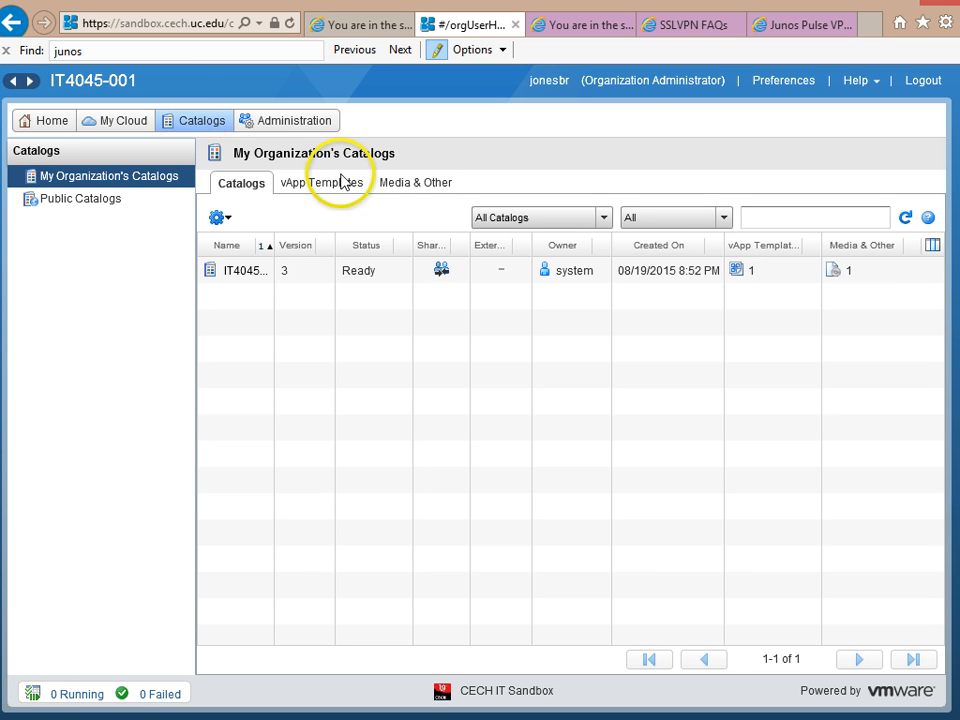
mouse_move(398, 272)
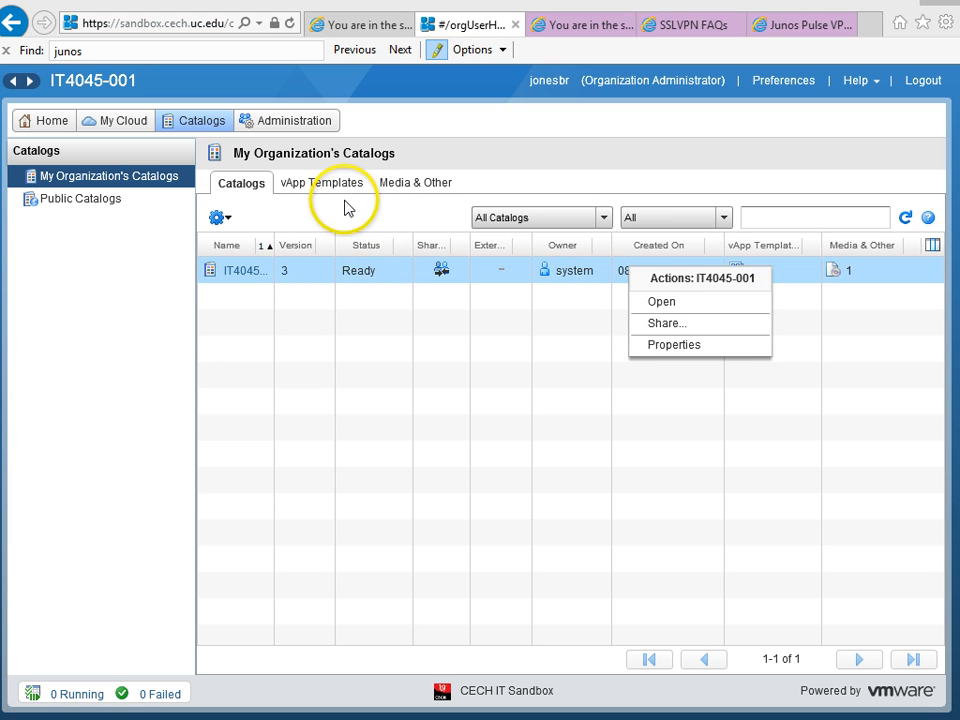
left_click(322, 182)
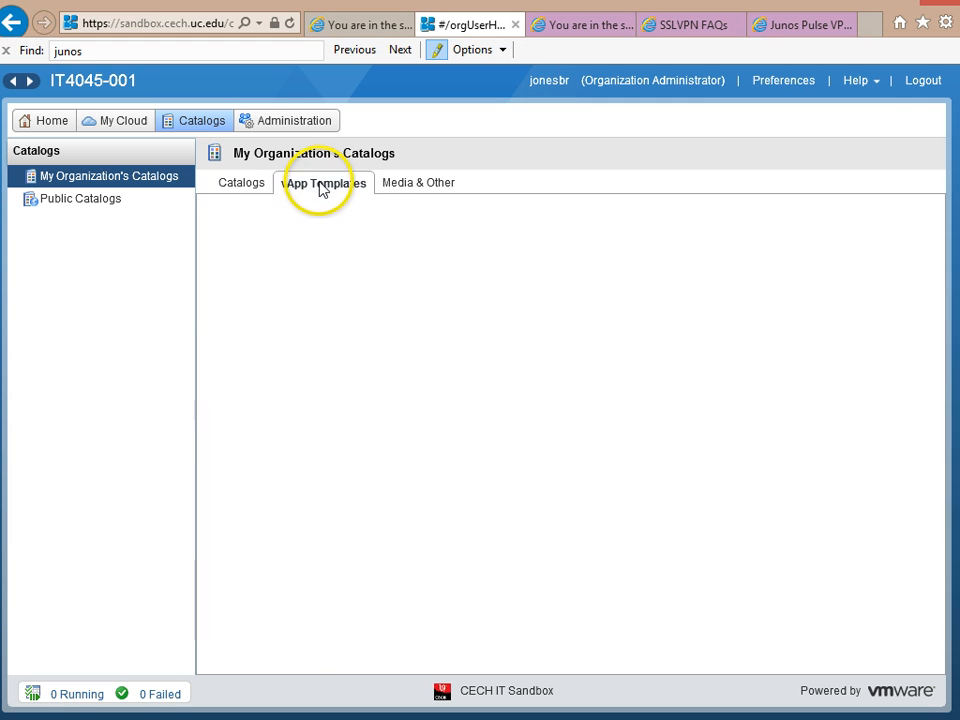
left_click(323, 182)
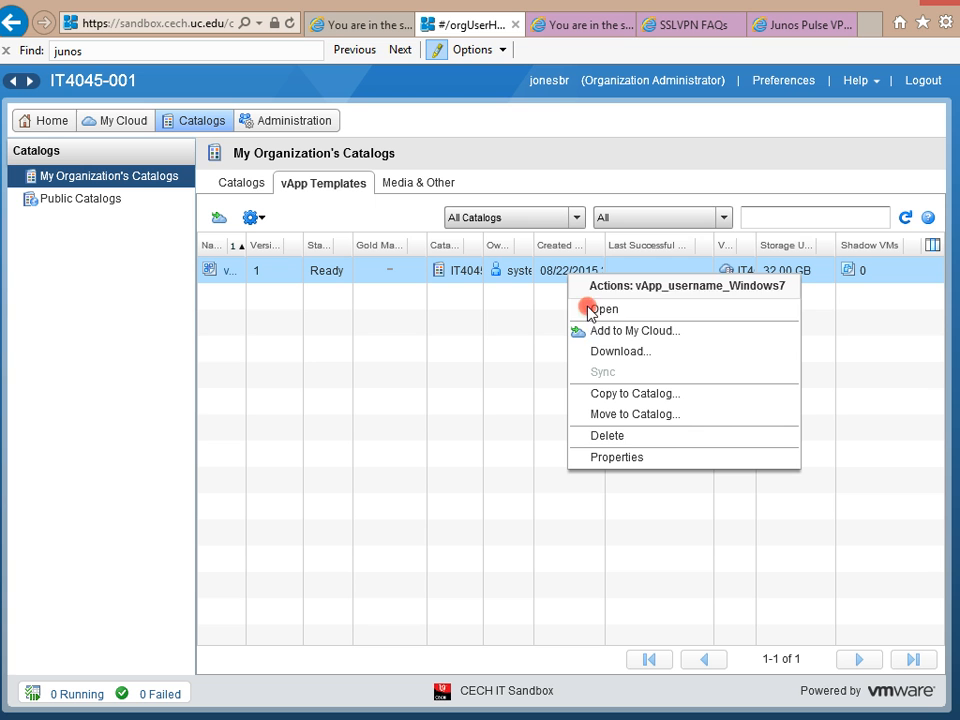
mouse_move(612, 330)
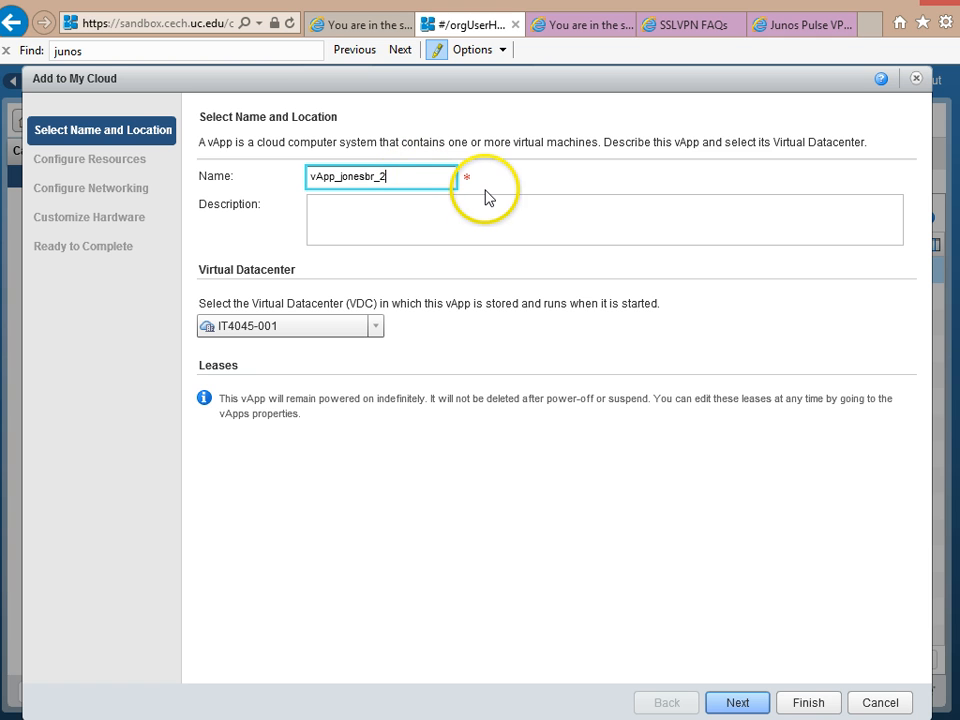
Step: Name the vApp vApp_jonesbr_15FS_4045 with description 'Base Windows 7 VM' and continue
key("Backspace")
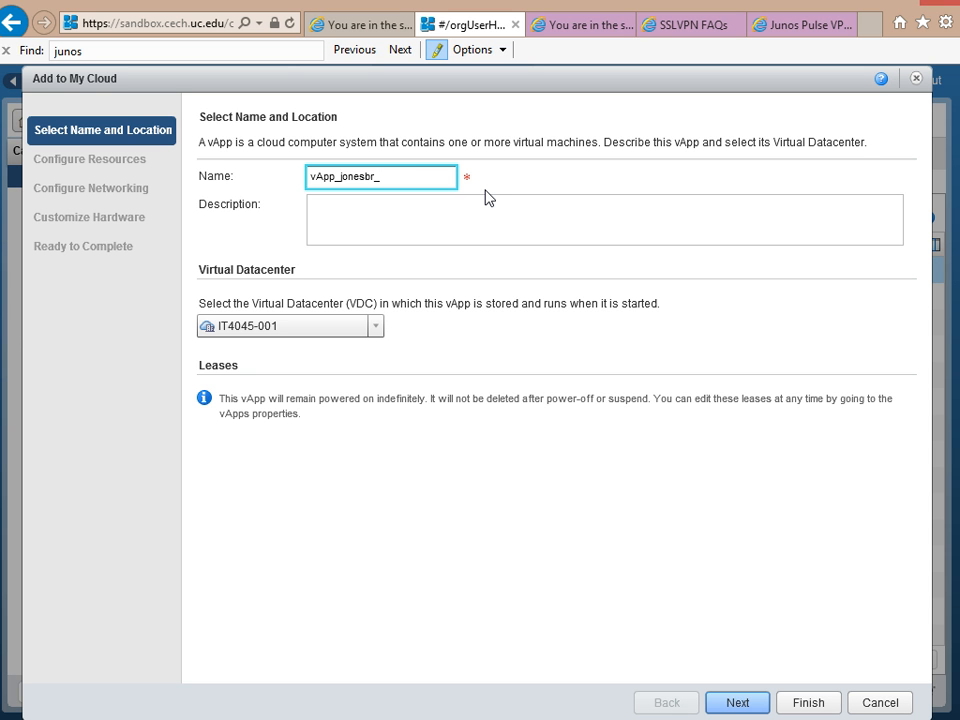
type("15FS_4045")
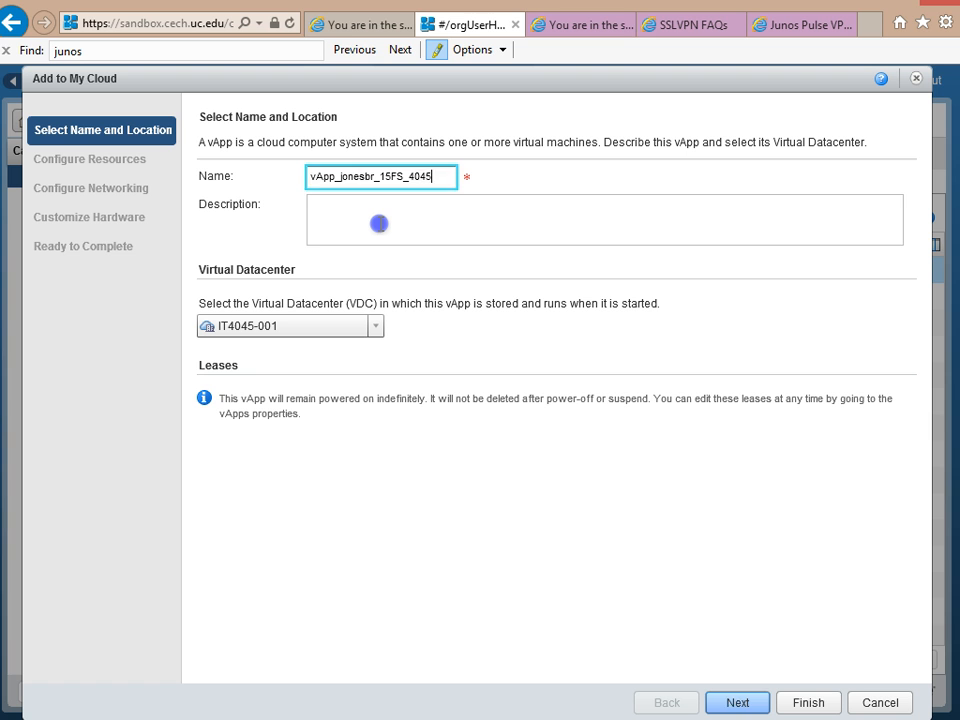
type("Base W")
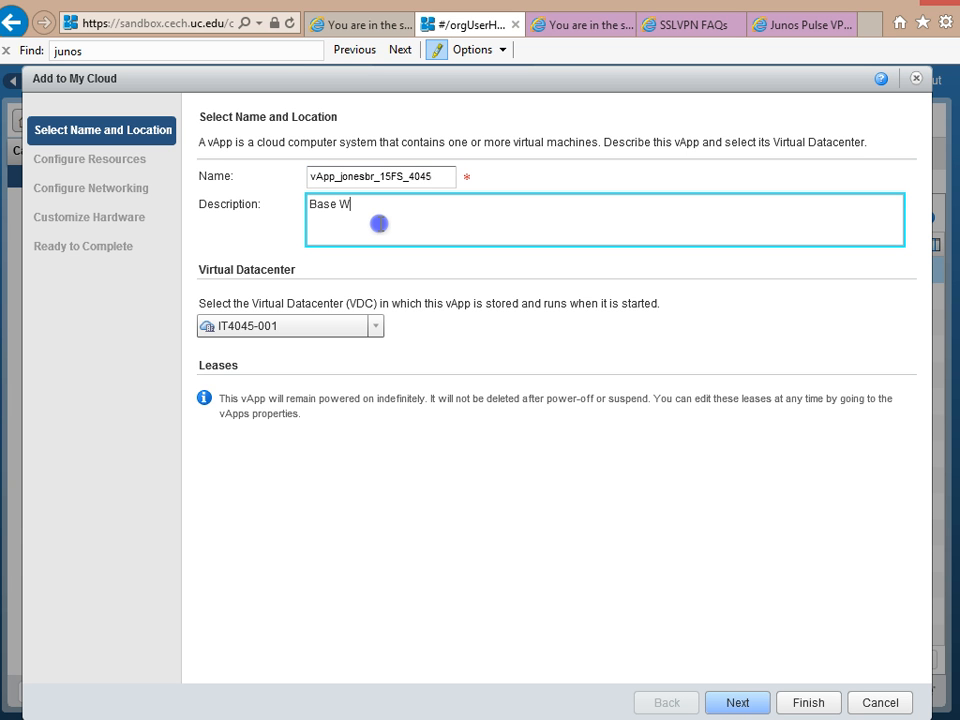
type("indows 7 VM.  Will install WAMP and other apps..")
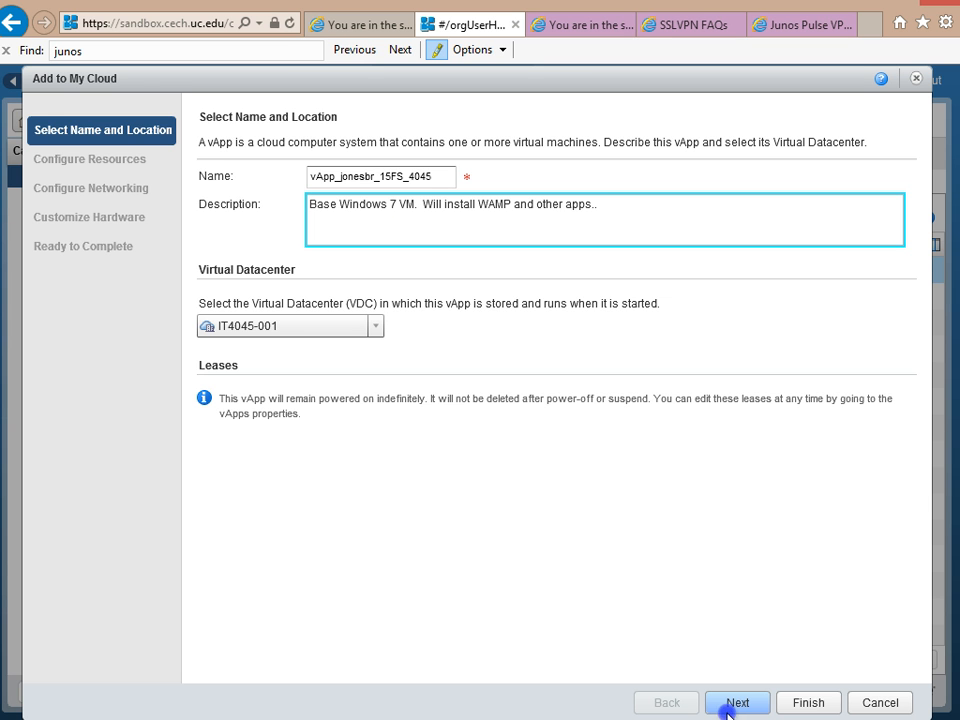
left_click(737, 702)
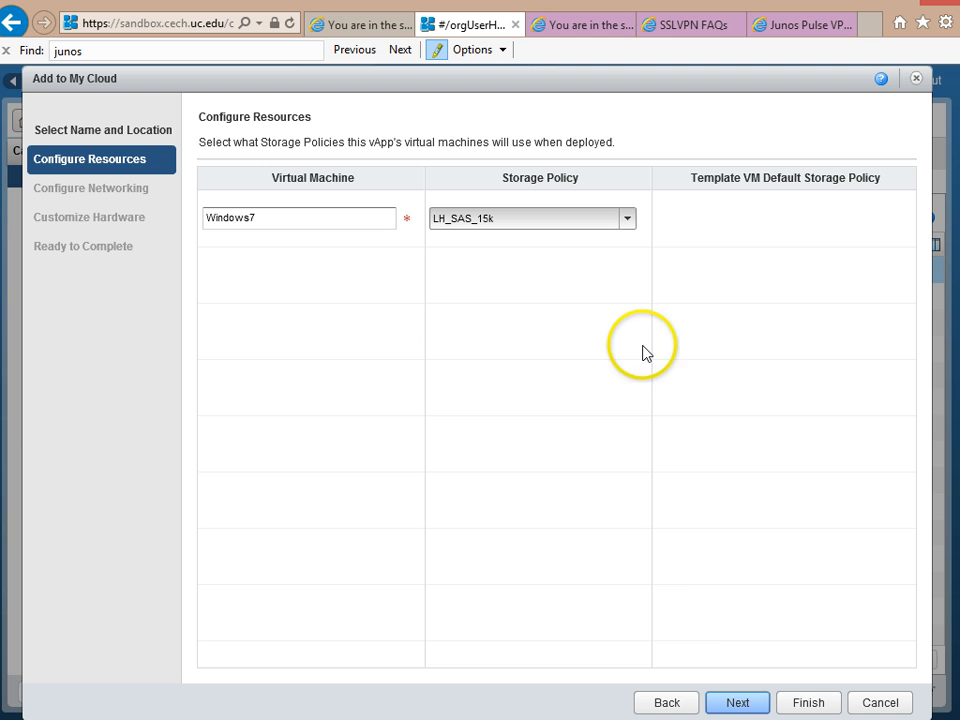
Step: Accept the default storage policy and network settings to reach Customize Hardware
left_click(737, 702)
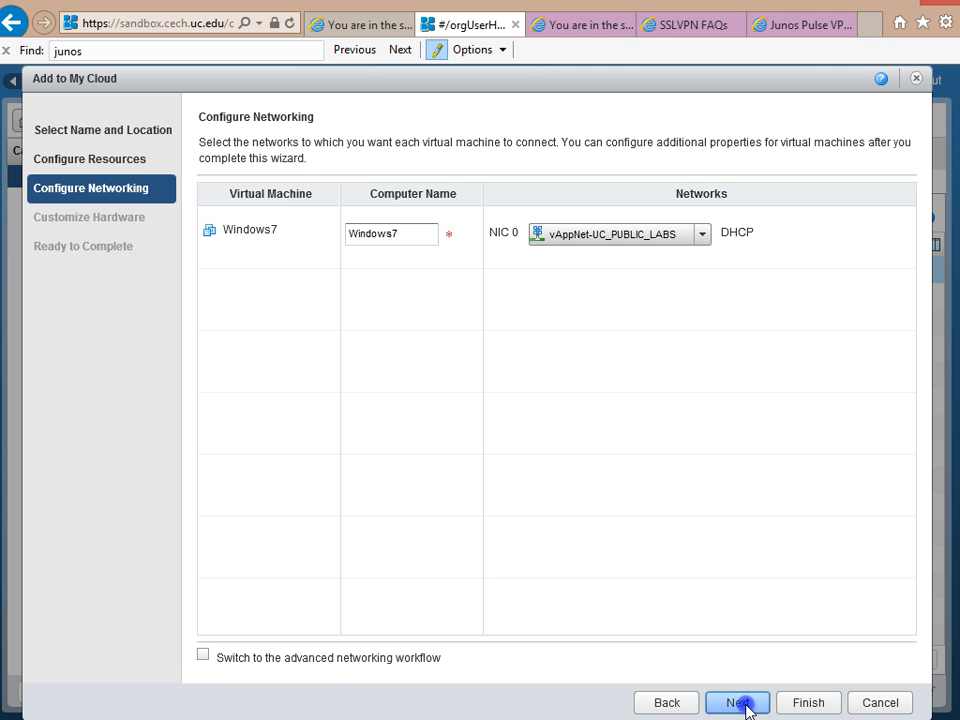
left_click(702, 233)
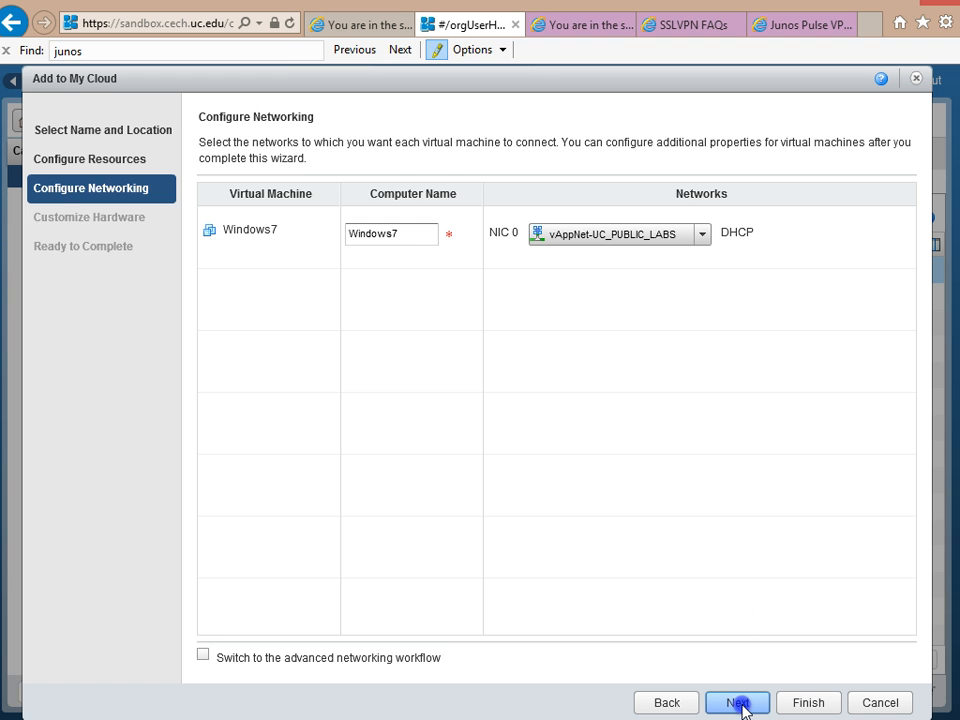
left_click(737, 702)
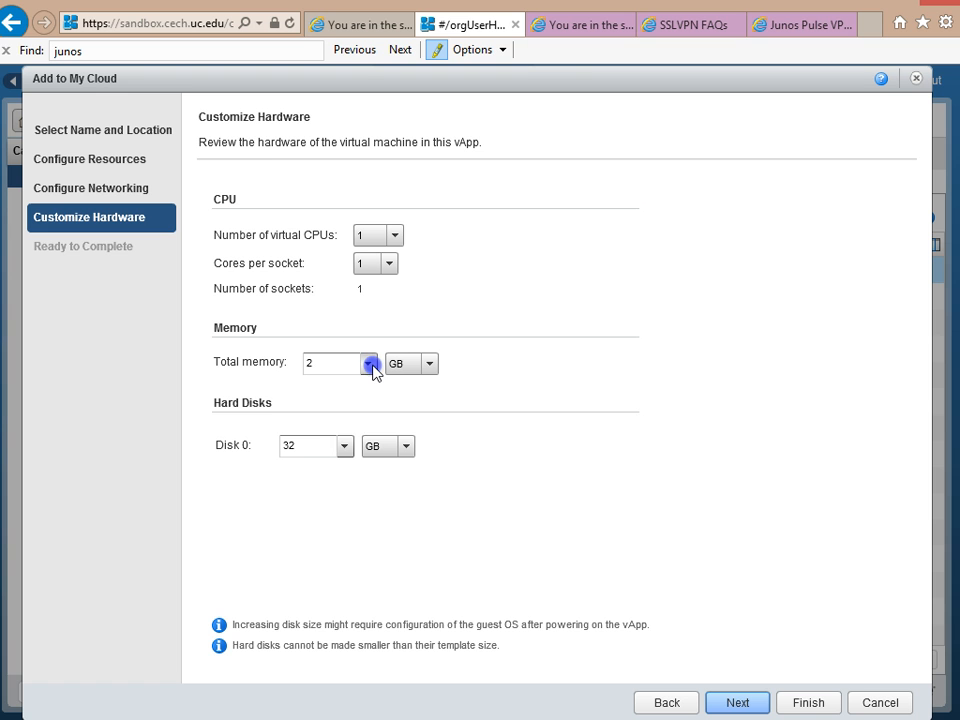
Step: Set total memory to 4 GB and Disk 0 to 128 GB, then review
left_click(369, 363)
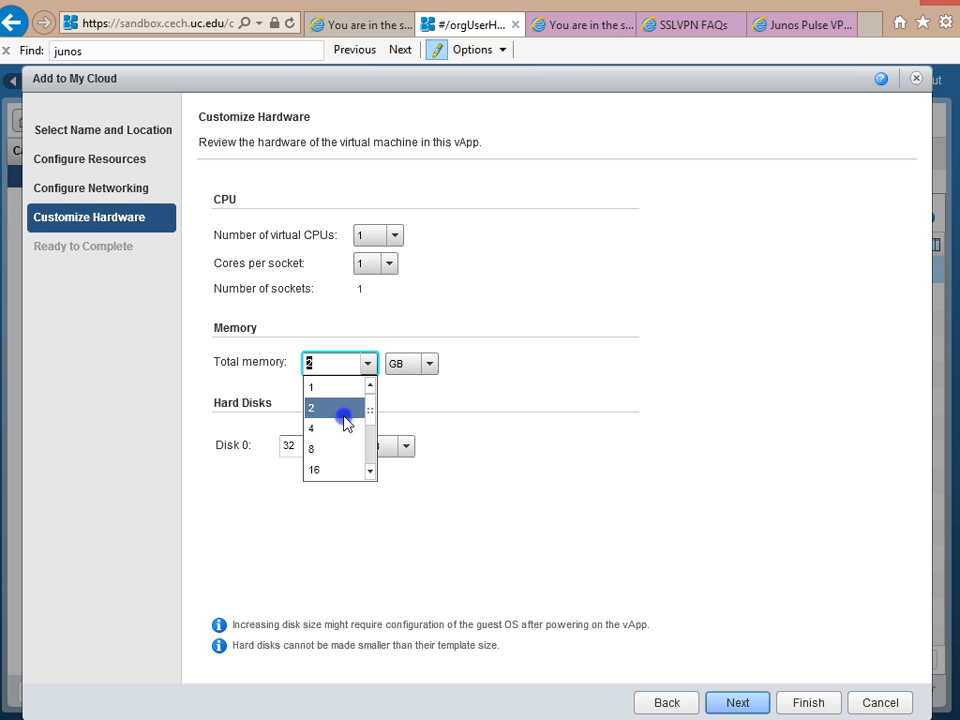
left_click(312, 426)
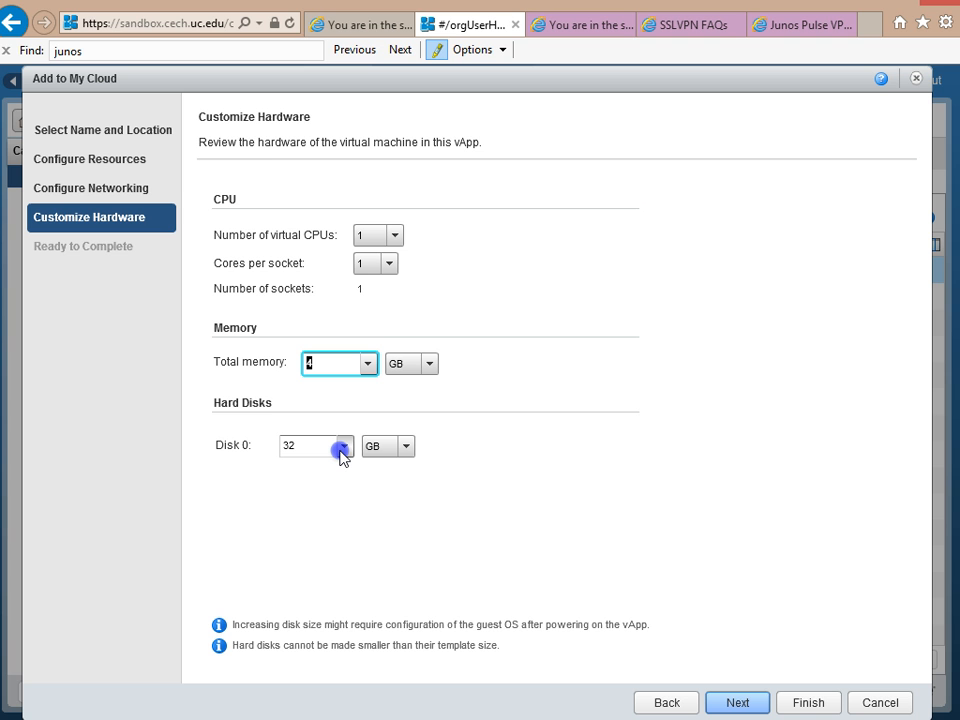
left_click(344, 446)
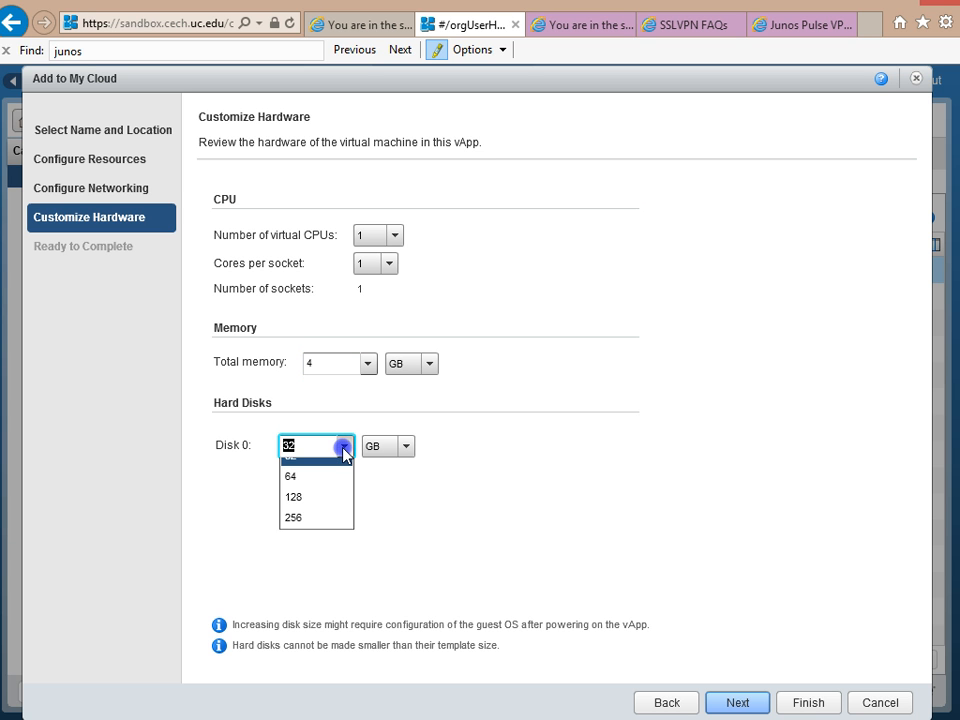
mouse_move(330, 511)
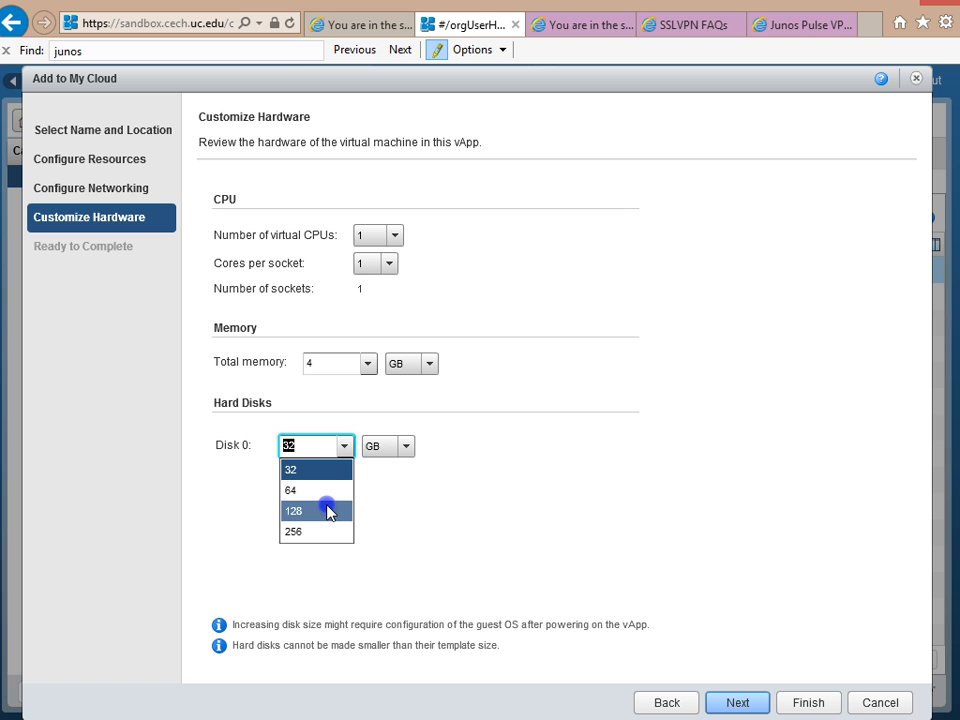
left_click(294, 510)
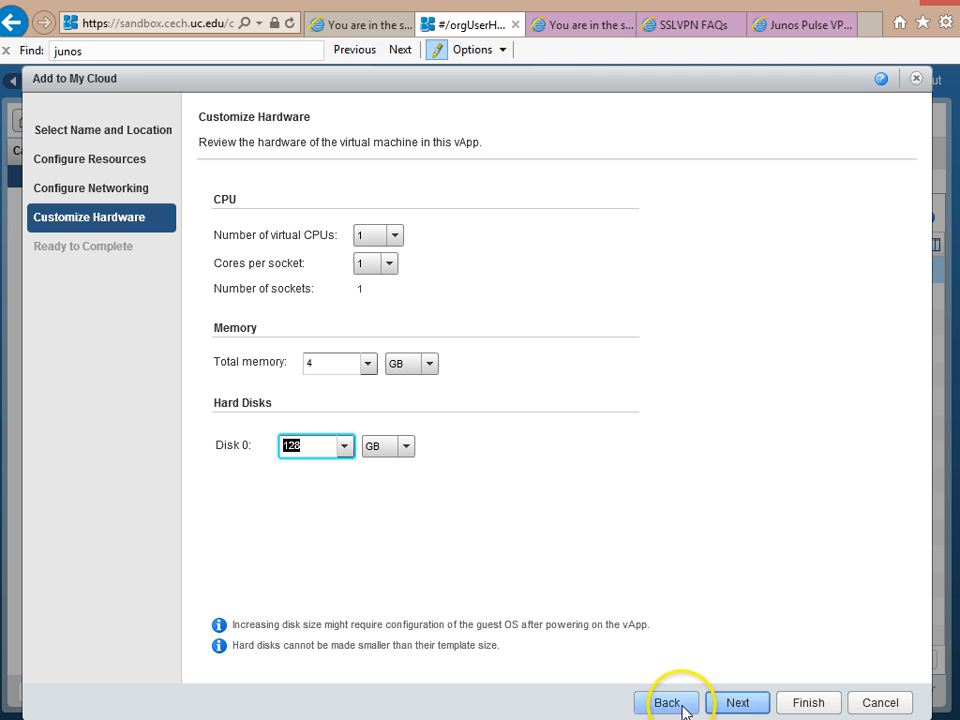
left_click(738, 702)
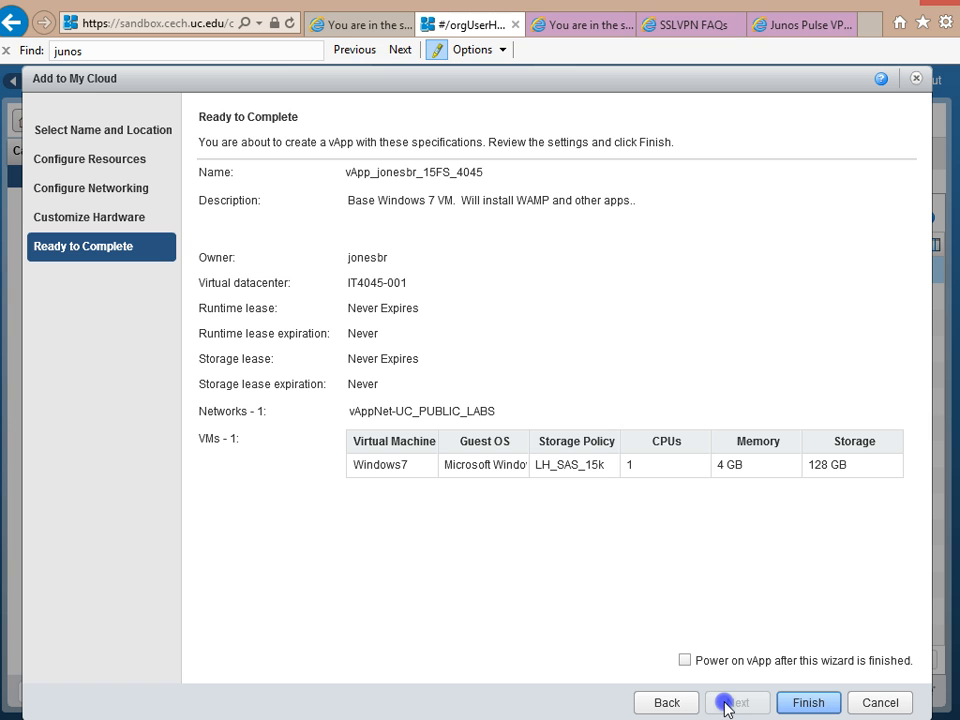
Step: Enable power-on after creation, finish the wizard, and watch the vApp creating on Home
left_click(686, 660)
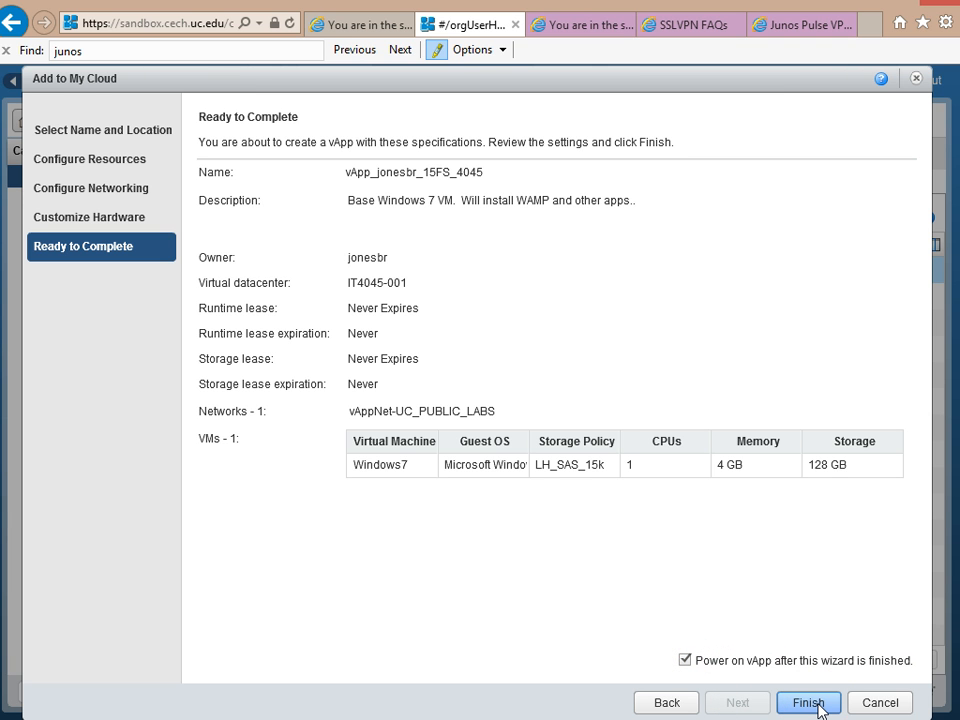
left_click(808, 702)
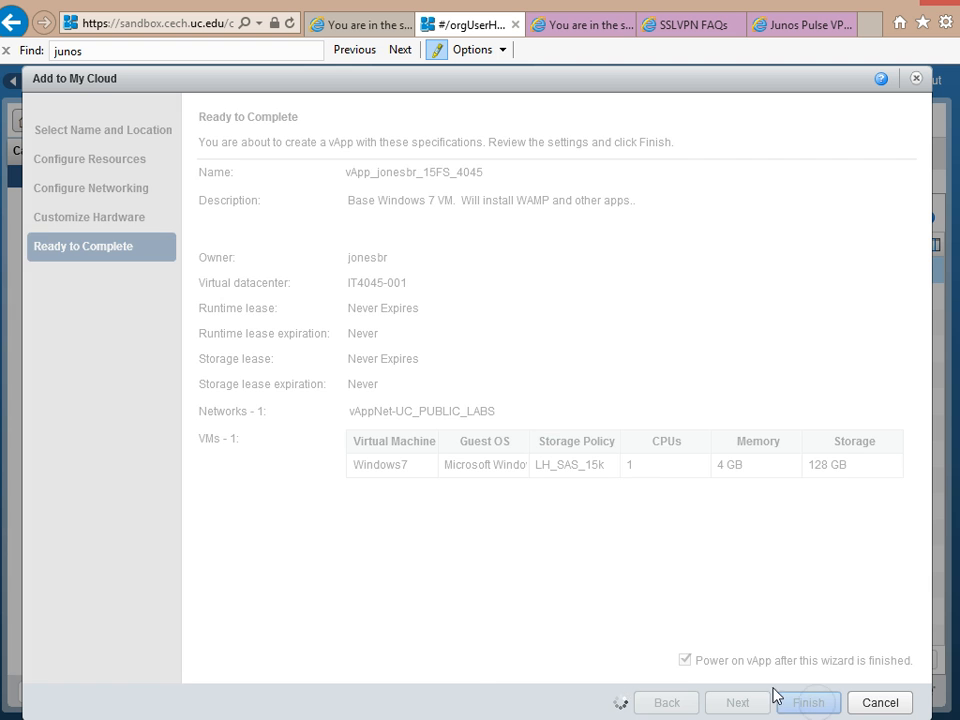
left_click(806, 702)
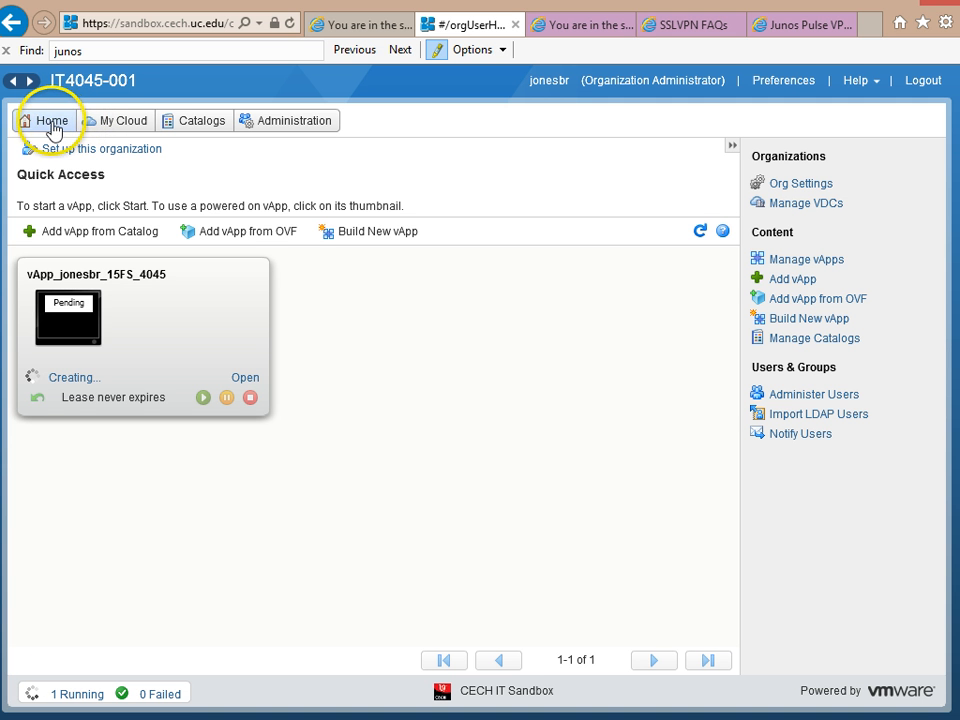